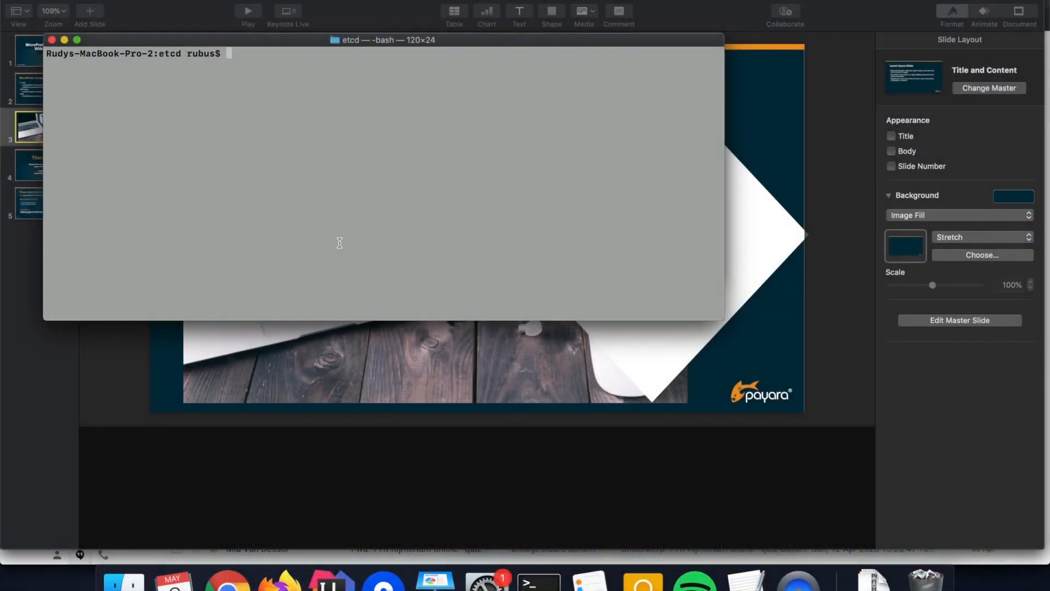
# Run docker-compose up -d in the etcd folder to launch the etcd container in the background.
pyautogui.write('docker-co')
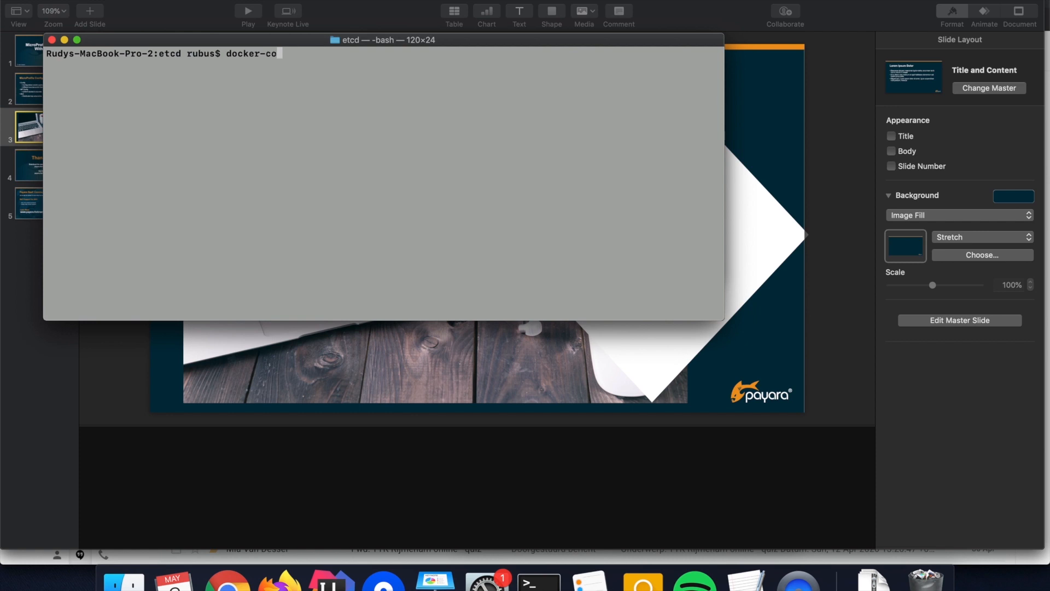
pyautogui.write('mpose')
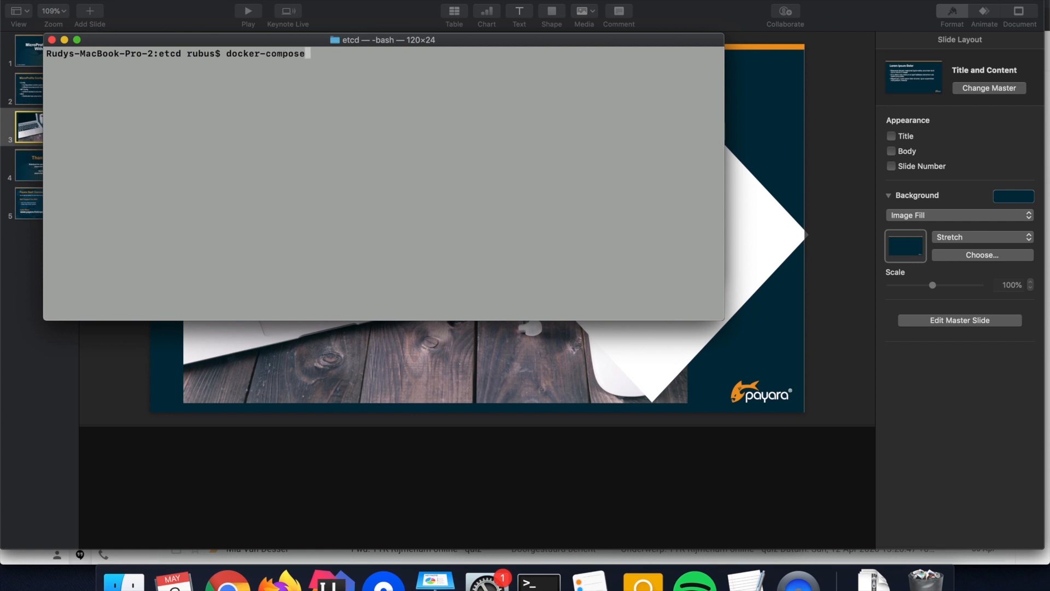
pyautogui.write('up -d')
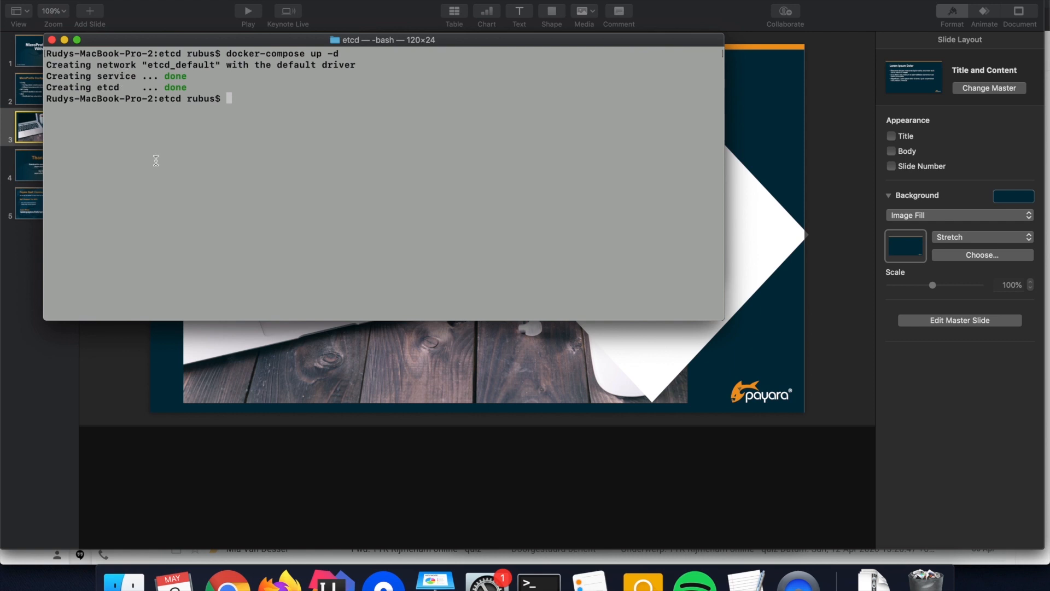
pyautogui.moveTo(280, 582)
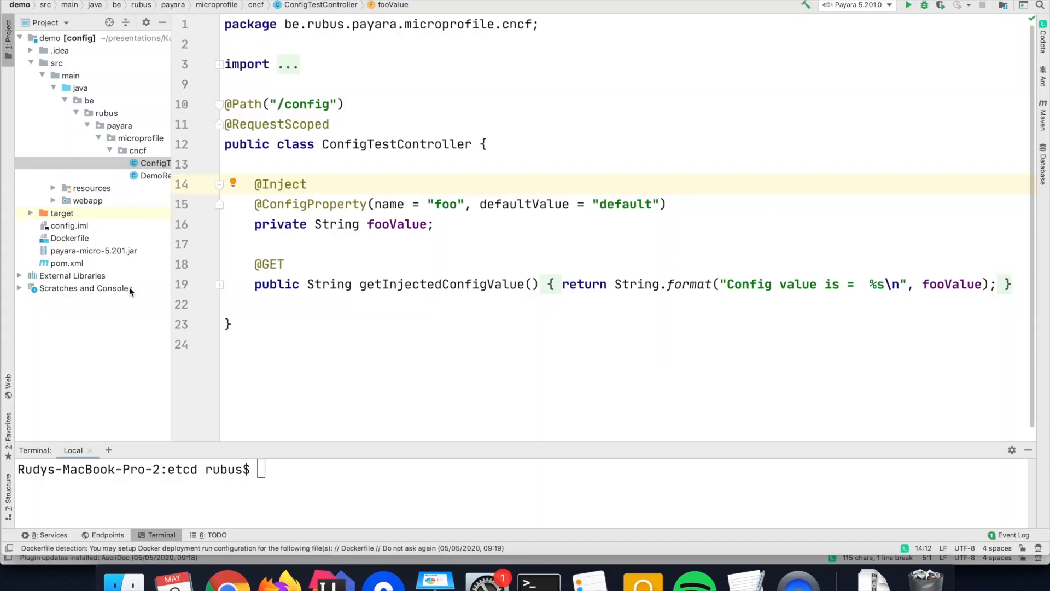
pyautogui.moveTo(188, 265)
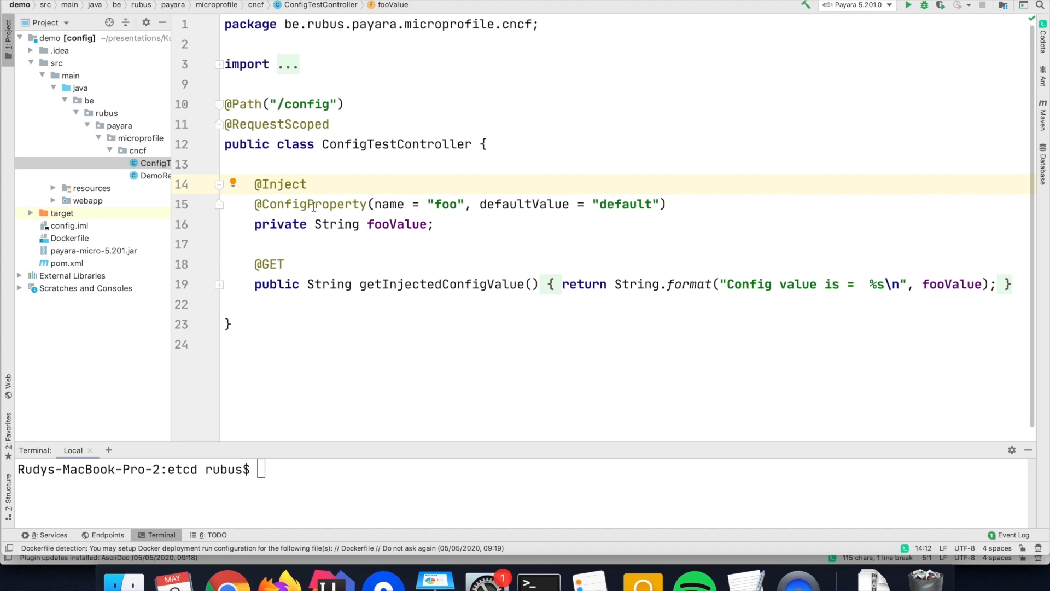
pyautogui.moveTo(355, 173)
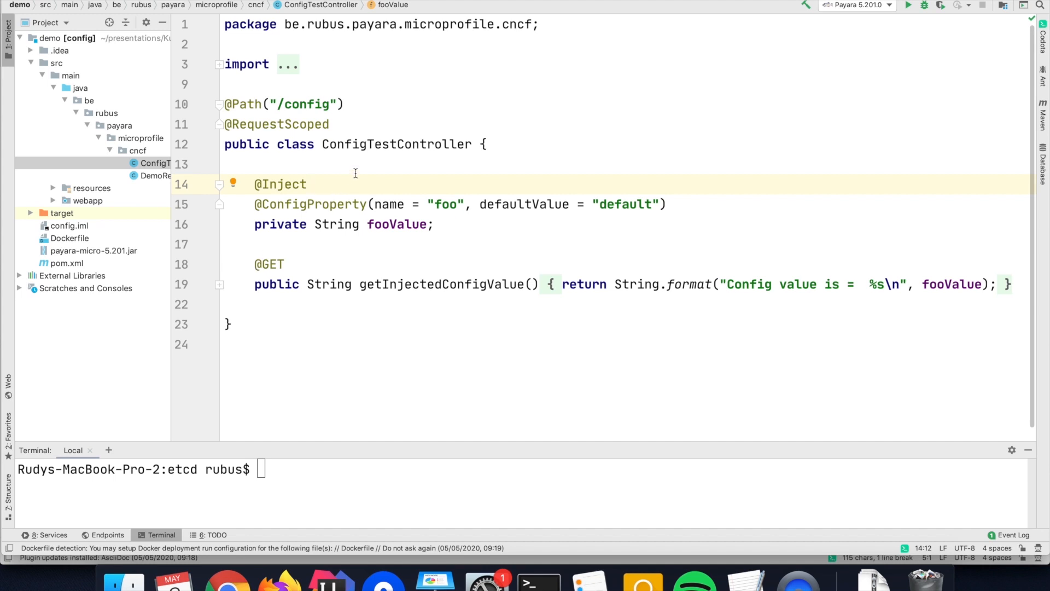
pyautogui.moveTo(254, 204)
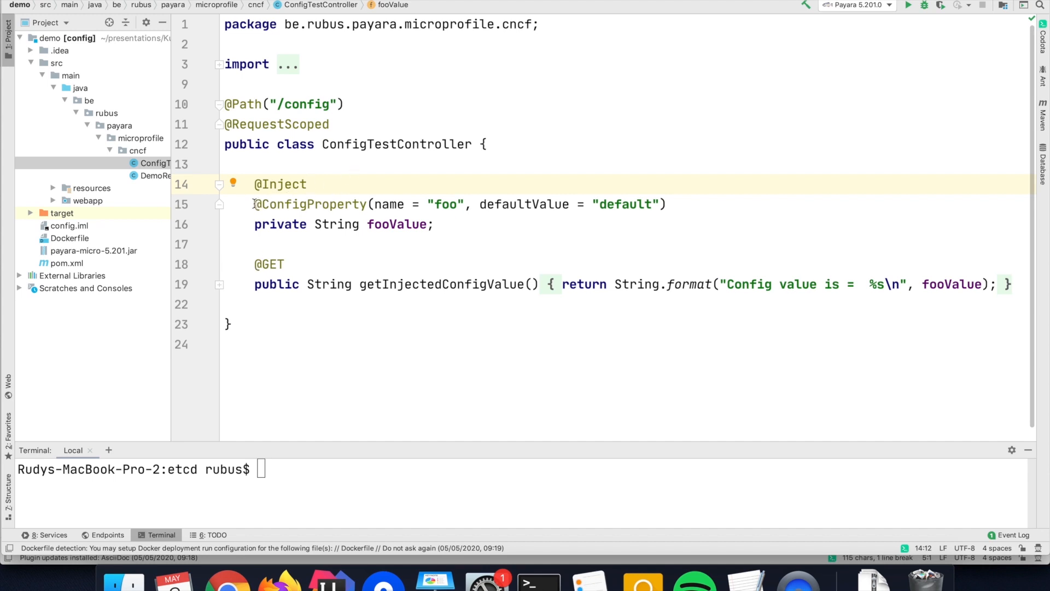
pyautogui.doubleClick(310, 204)
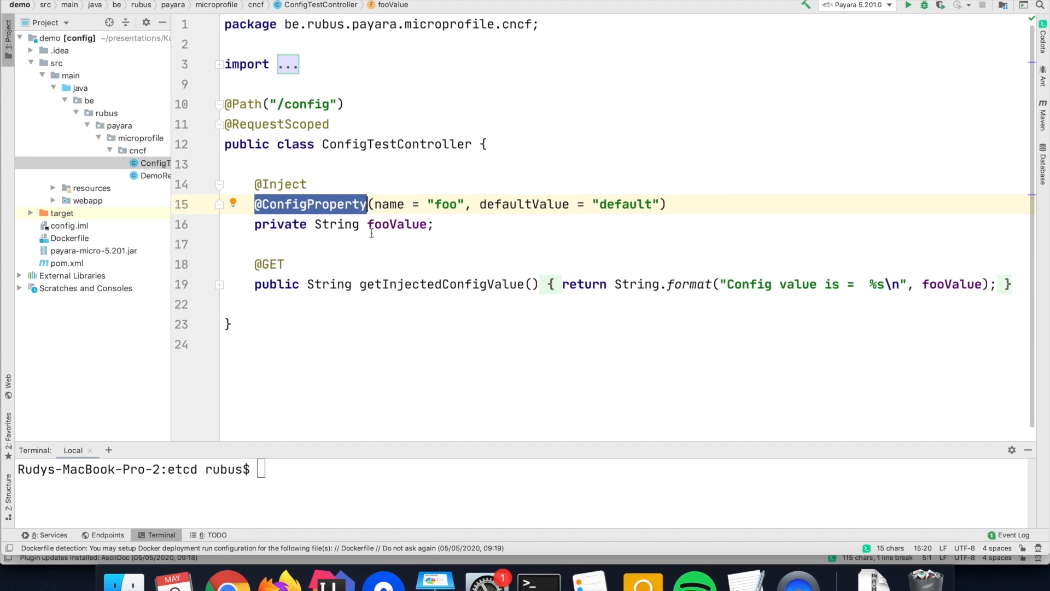
pyautogui.doubleClick(444, 204)
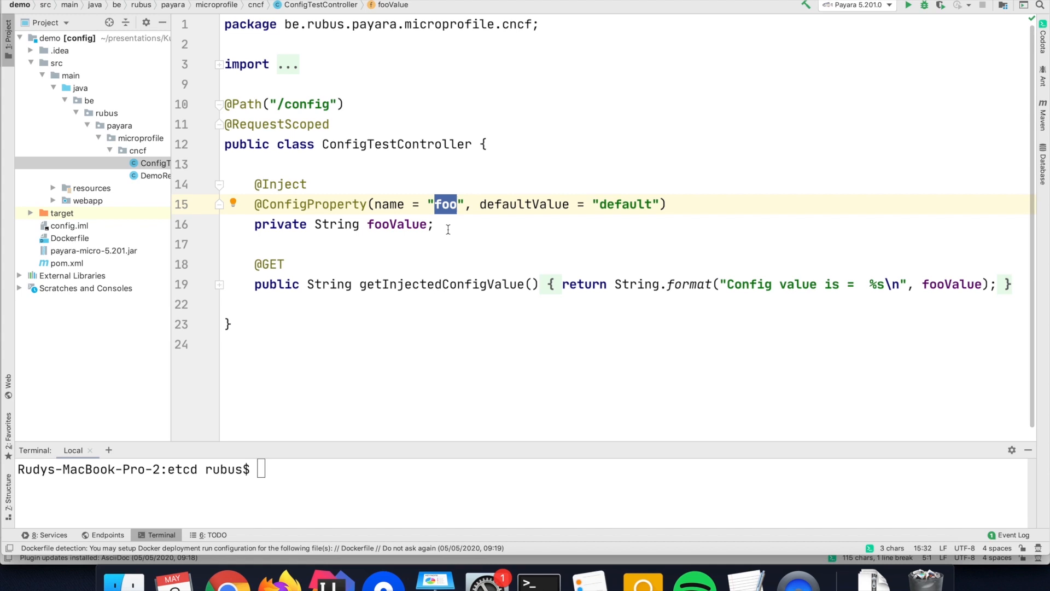
pyautogui.doubleClick(625, 204)
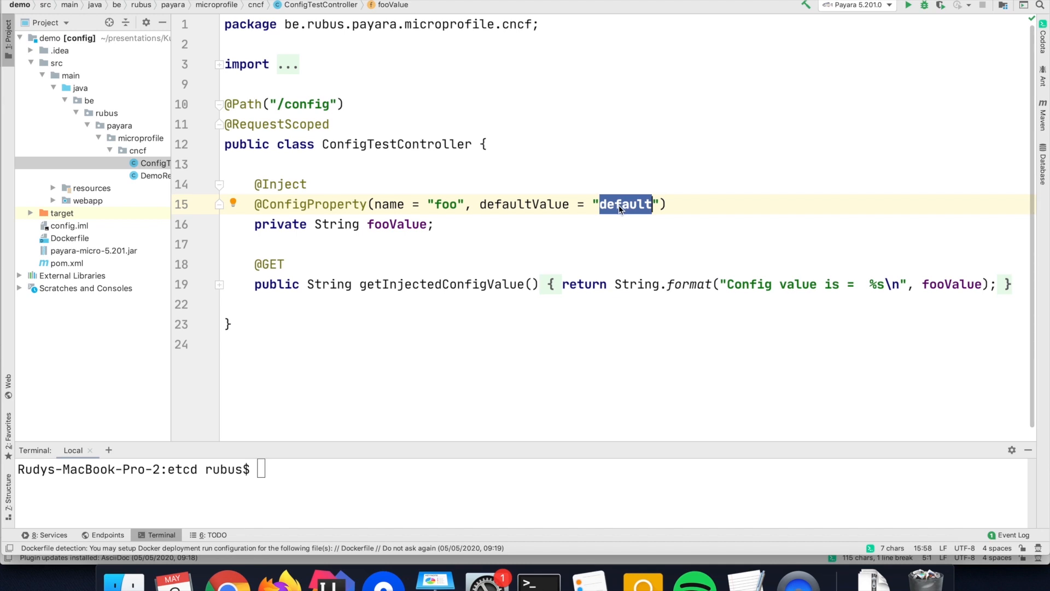
pyautogui.moveTo(913, 301)
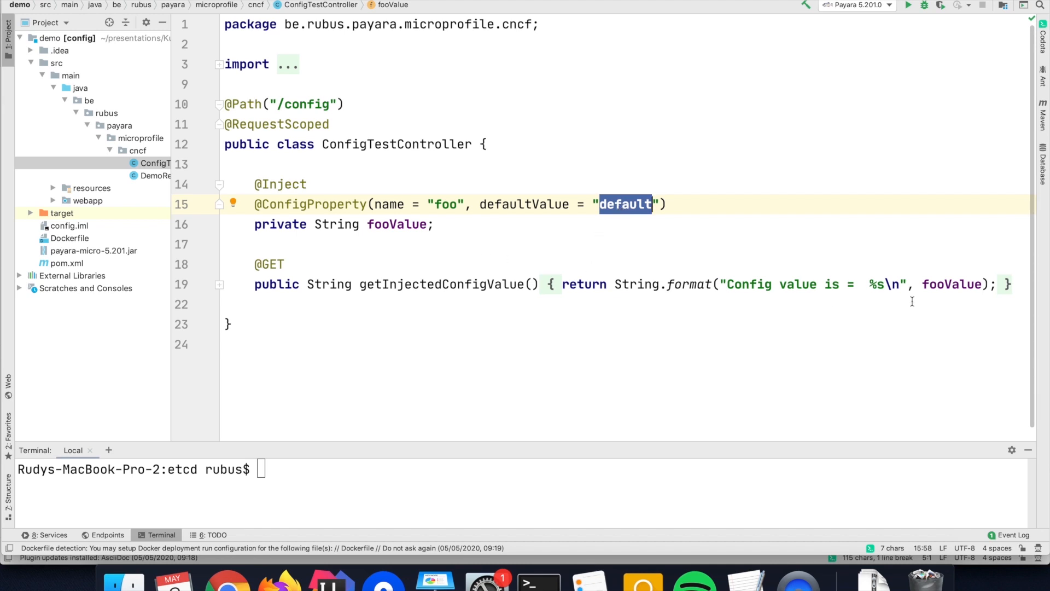
pyautogui.click(720, 284)
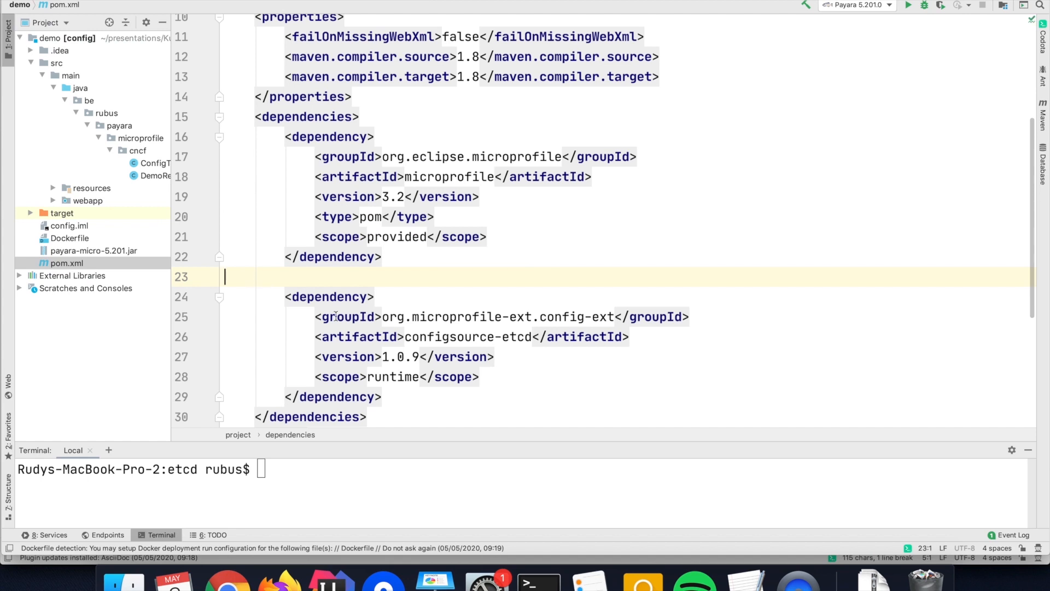
pyautogui.moveTo(505, 277)
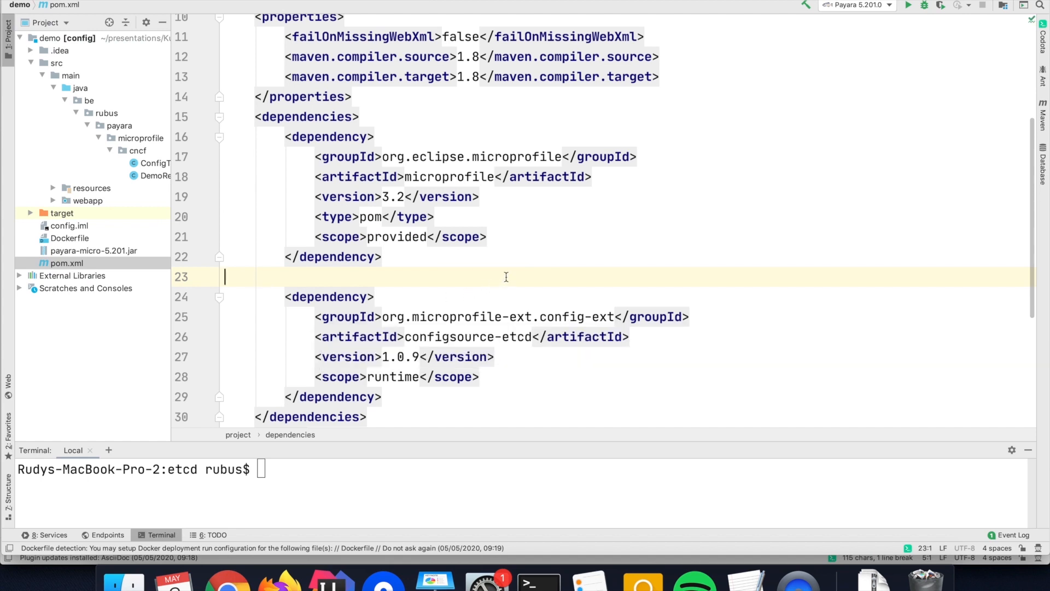
pyautogui.moveTo(511, 297)
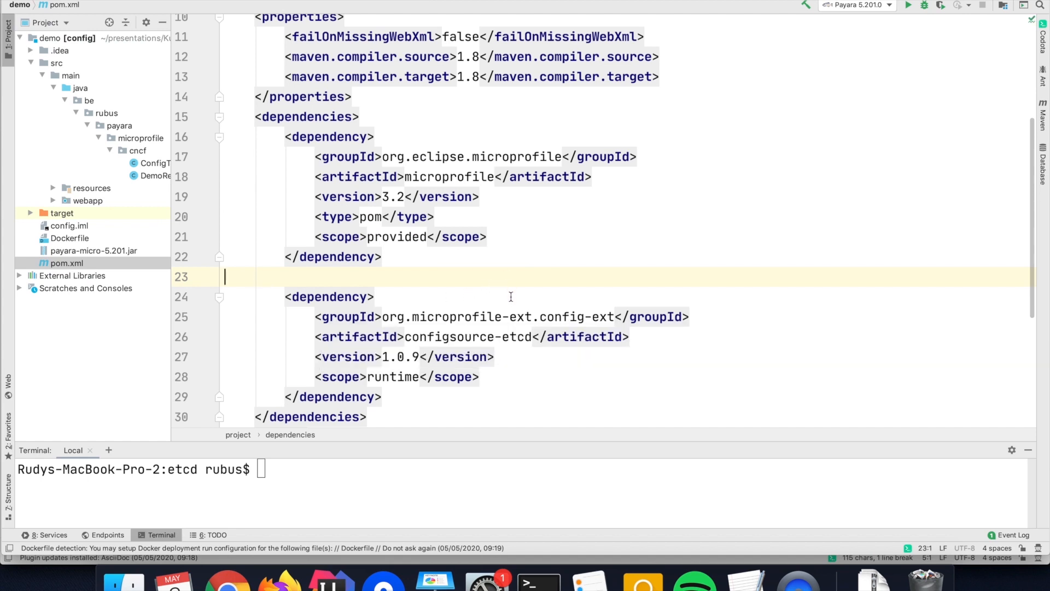
pyautogui.moveTo(503, 360)
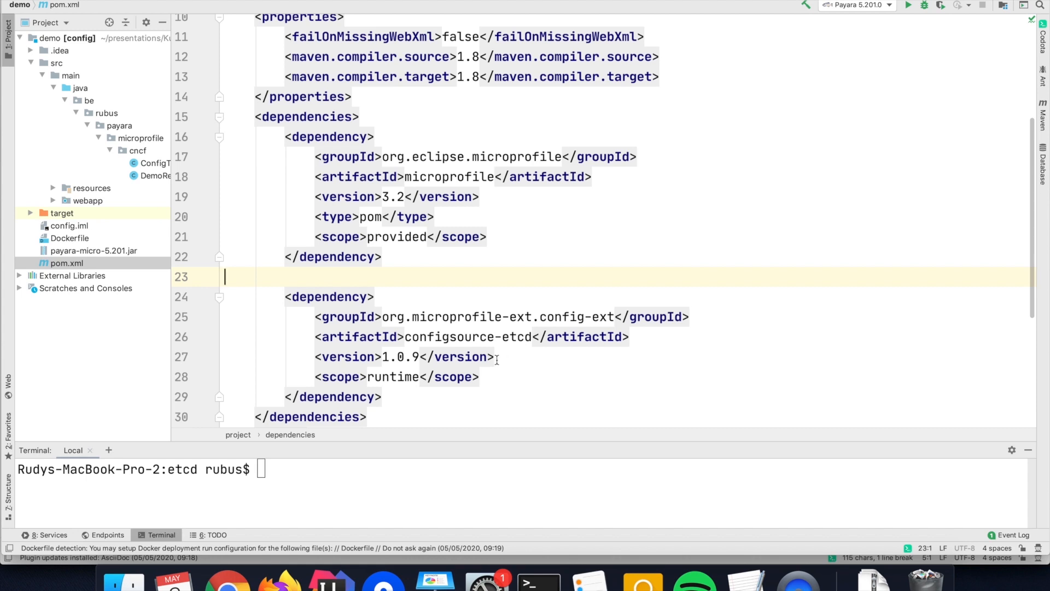
pyautogui.moveTo(412, 337)
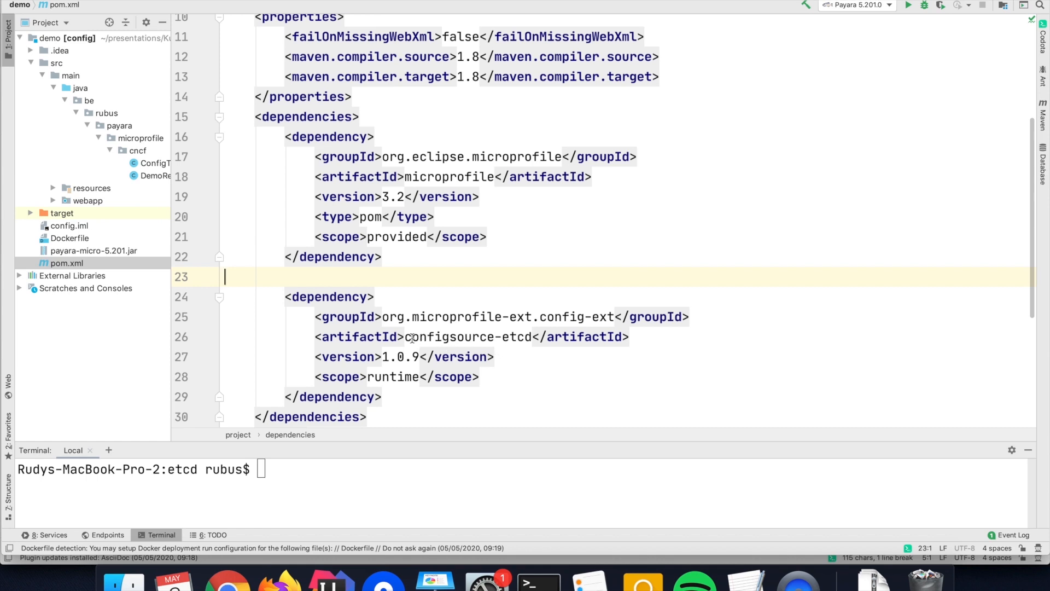
pyautogui.moveTo(519, 320)
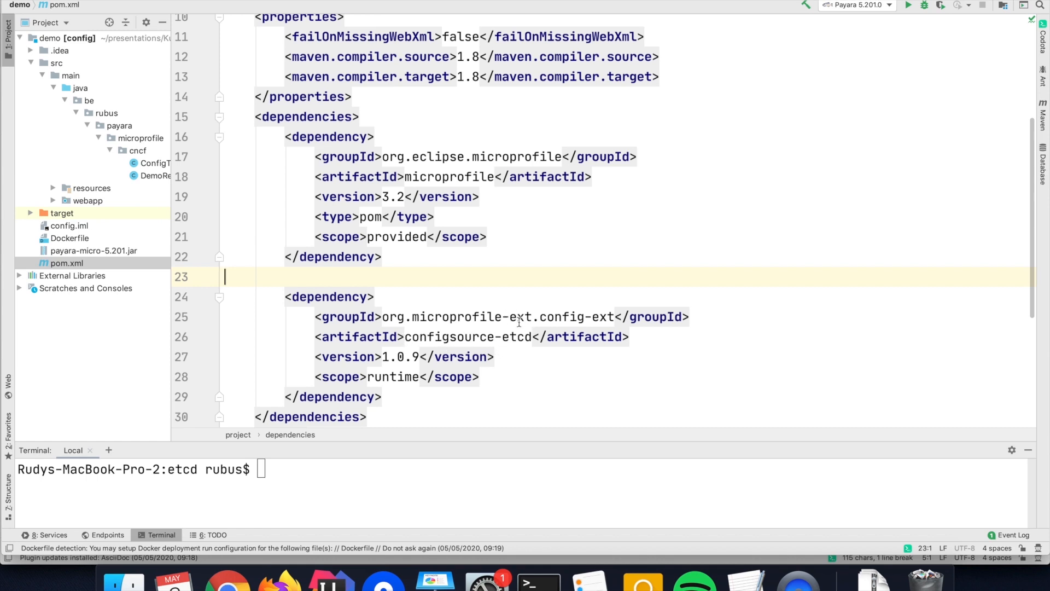
pyautogui.moveTo(466, 336)
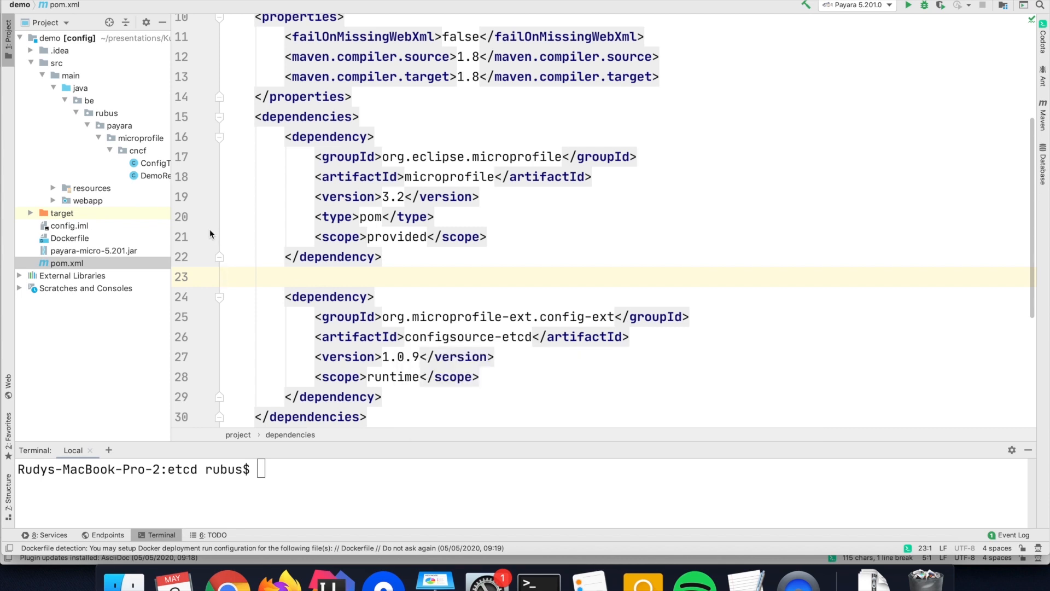
pyautogui.click(91, 188)
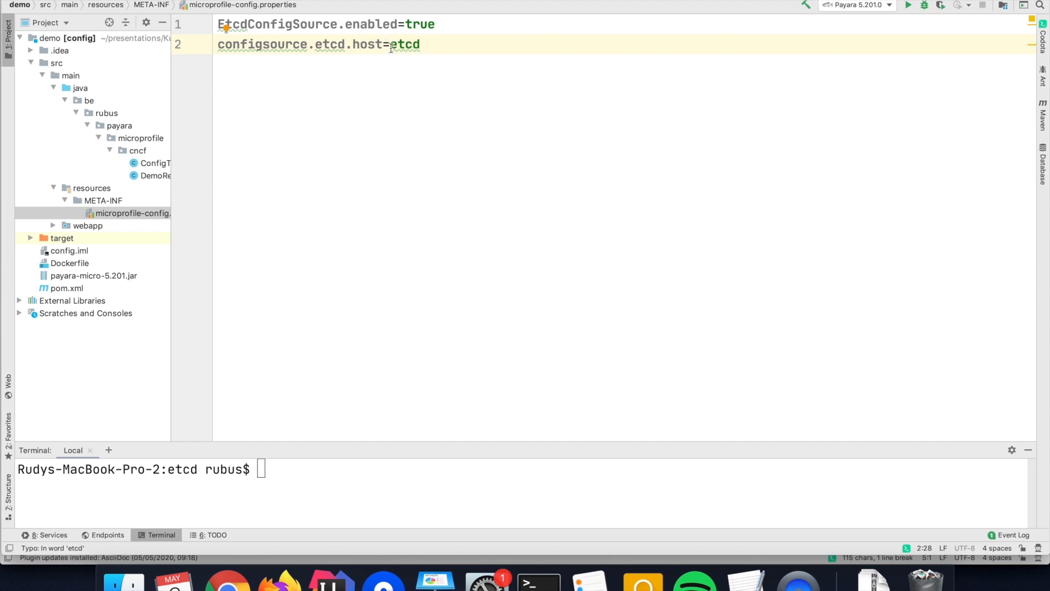
# Highlight the etcd host value in microprofile-config.properties.
pyautogui.doubleClick(405, 44)
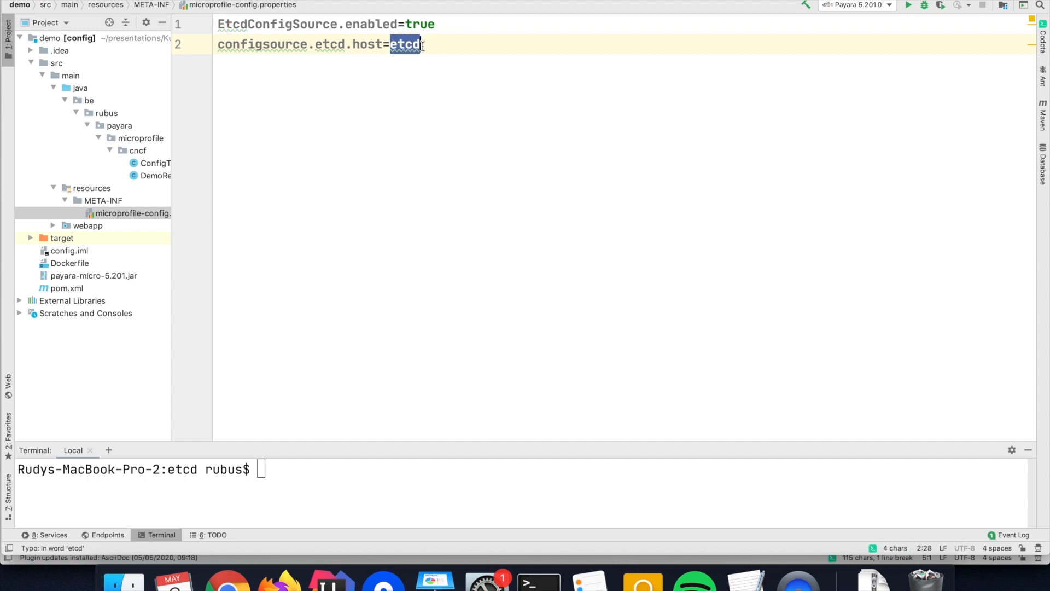
pyautogui.moveTo(405, 44)
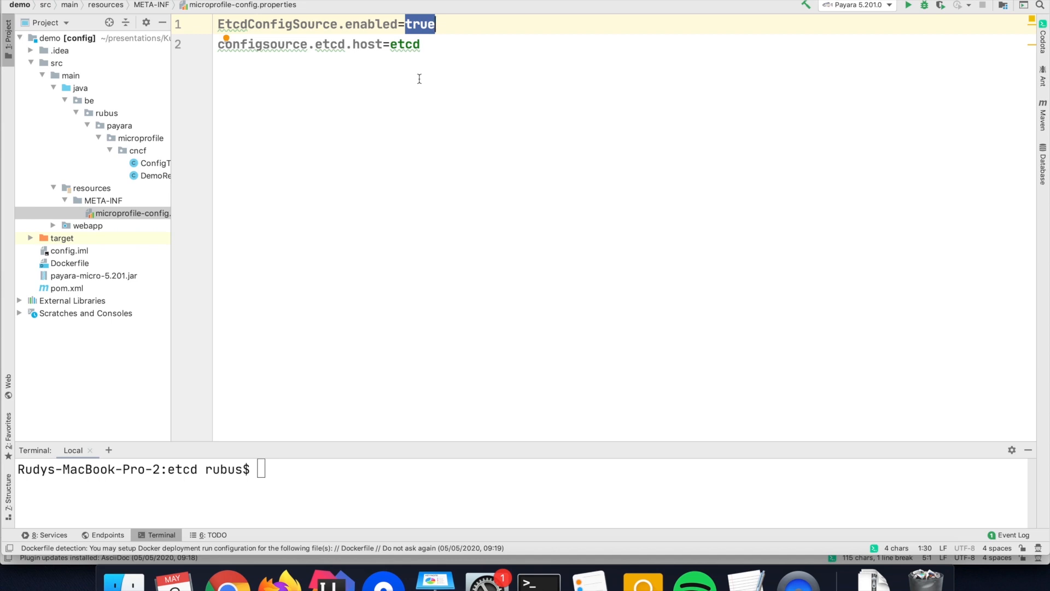
pyautogui.moveTo(379, 421)
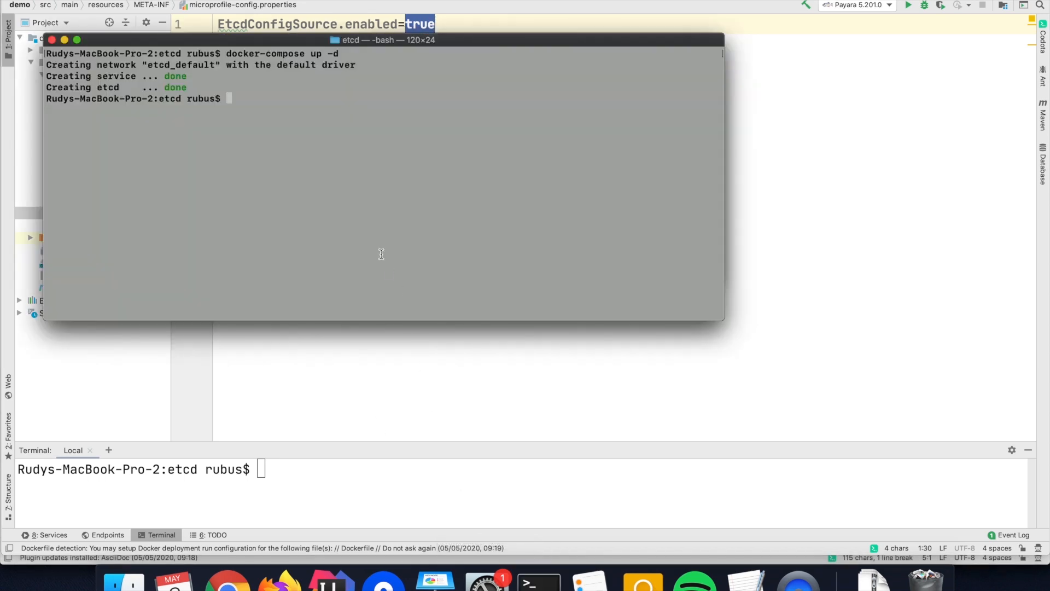
pyautogui.write('curl')
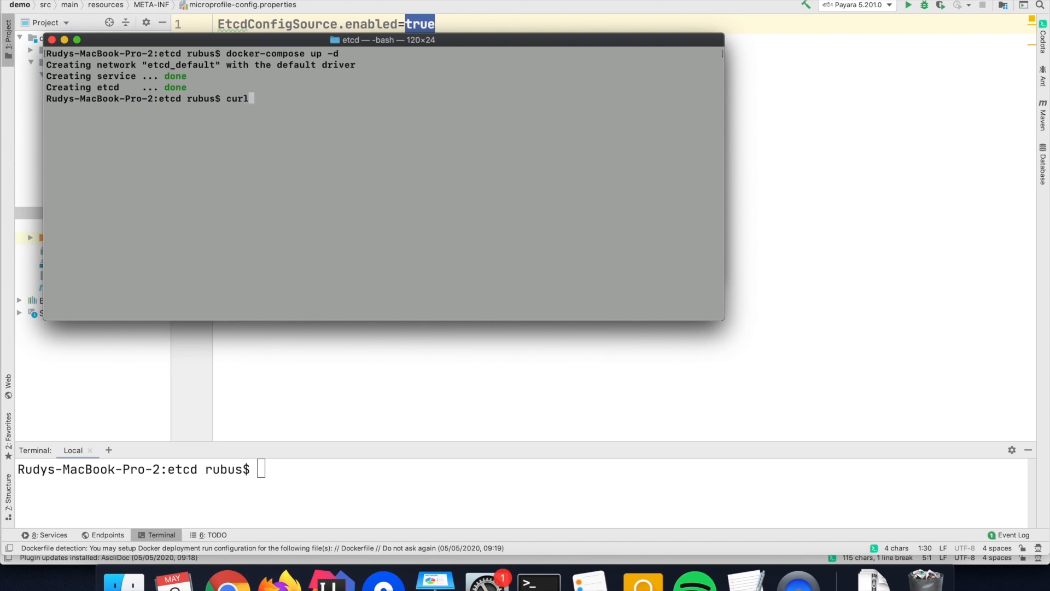
pyautogui.write('ht')
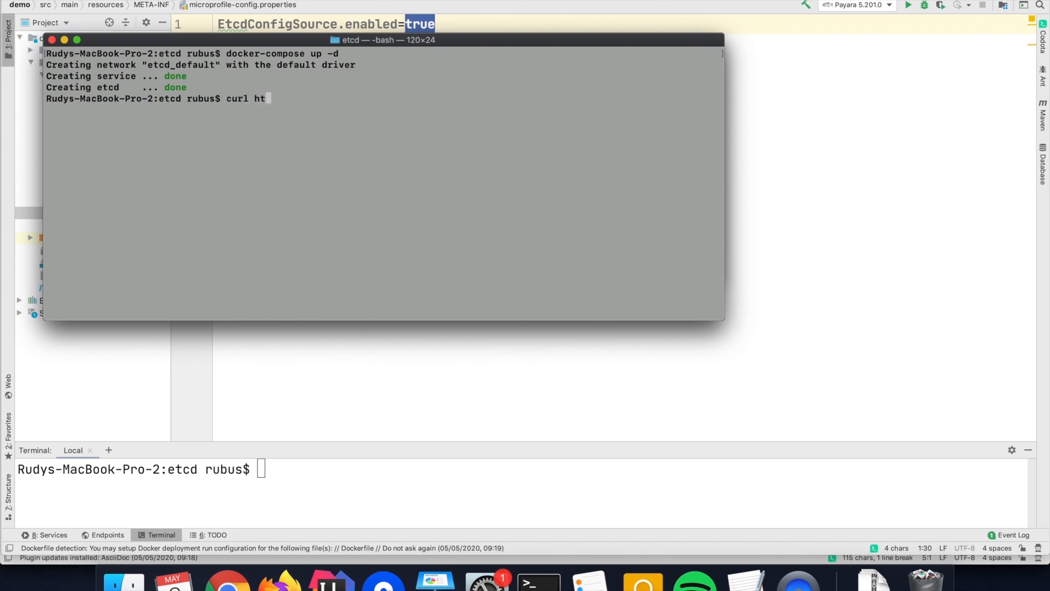
pyautogui.write('tp://localhost:8080/data/config')
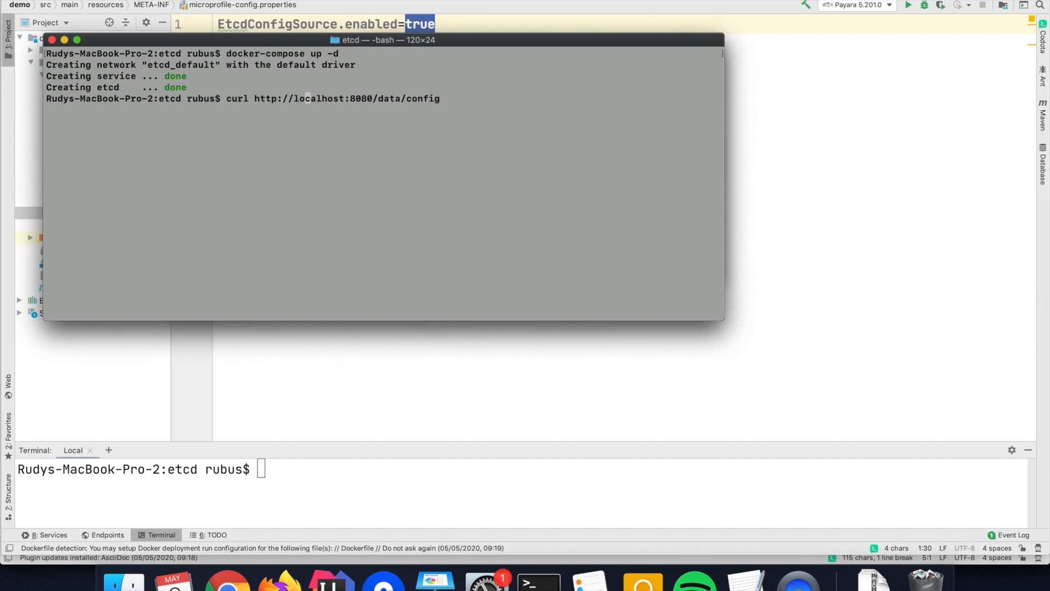
pyautogui.press('Return')
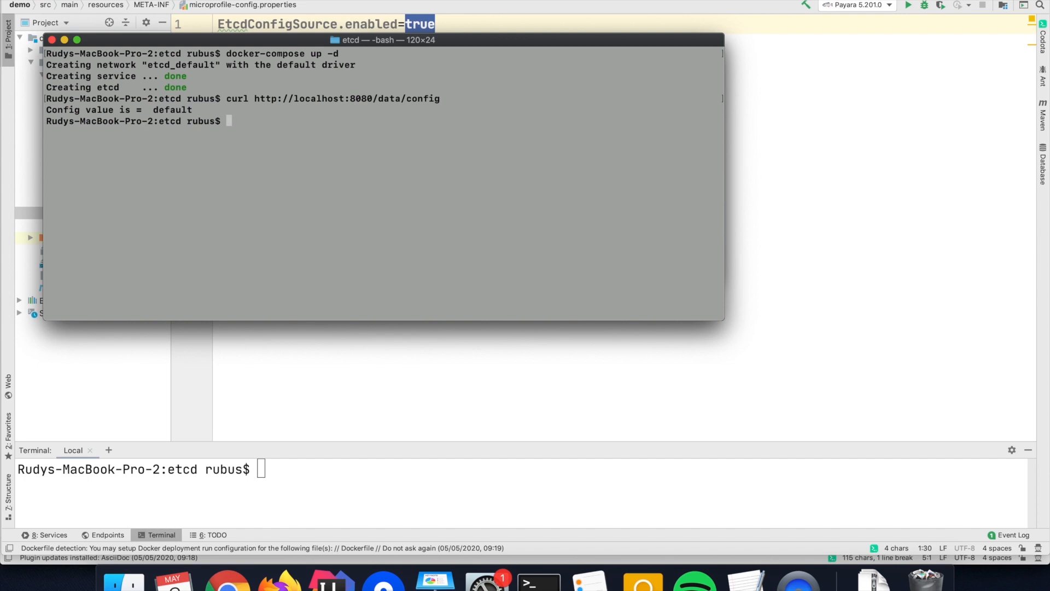
# Compose the command java -jar jetcdctl.jar put foo, leaving the value to fill in.
pyautogui.write('jar')
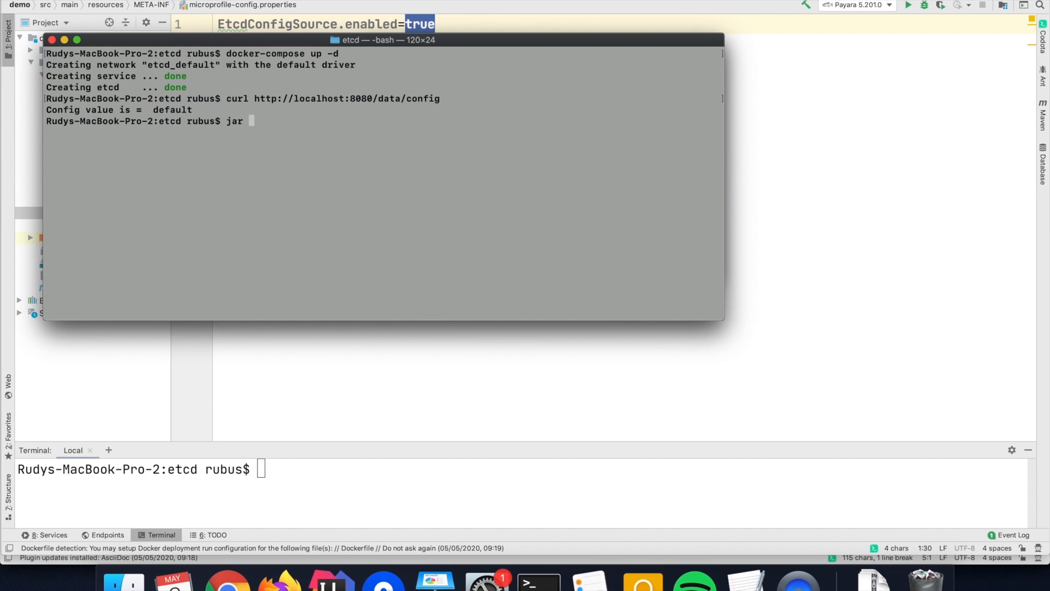
pyautogui.write('-jar')
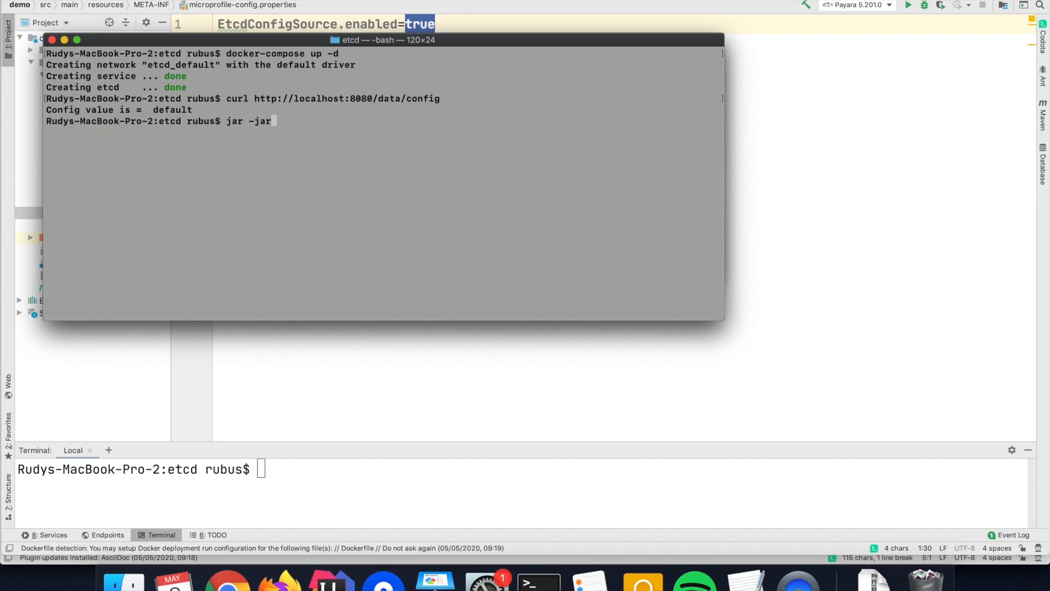
pyautogui.press('Backspace')
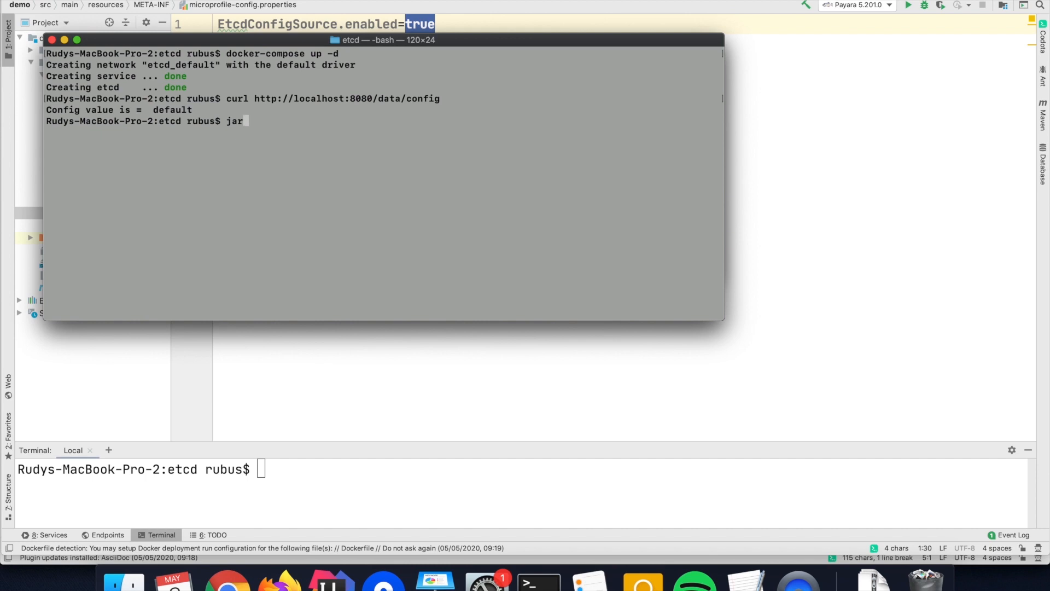
pyautogui.write('ava -')
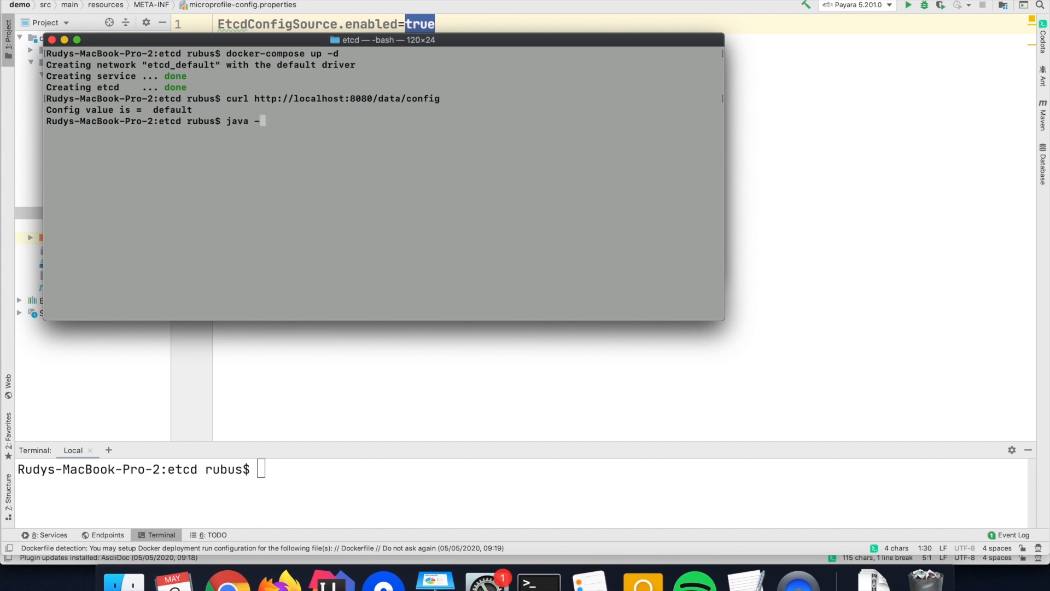
pyautogui.write('jar jetcdctl.jar put foo ""')
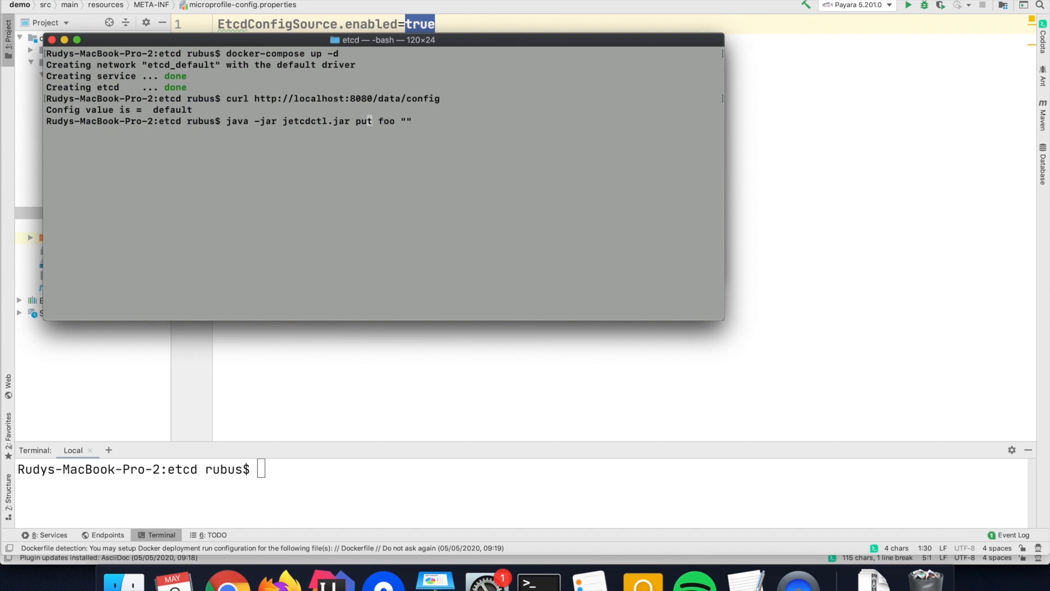
pyautogui.moveTo(333, 238)
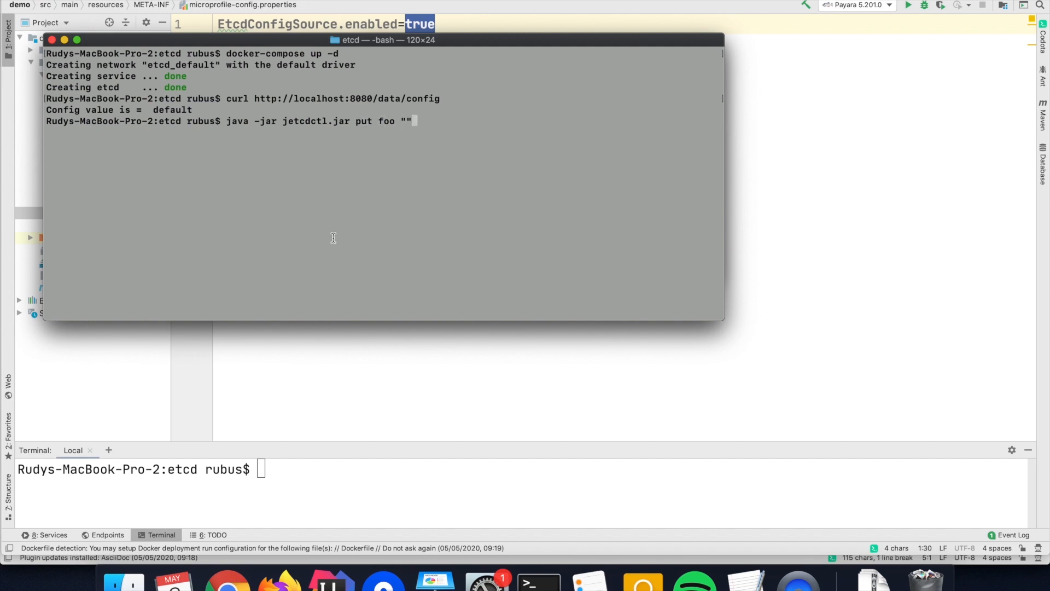
pyautogui.moveTo(319, 128)
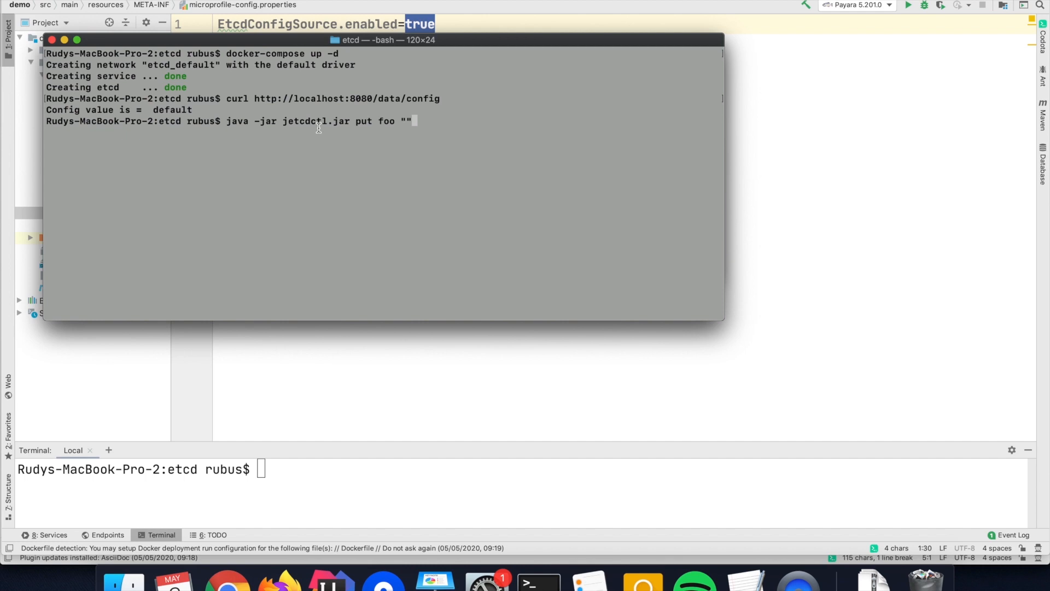
pyautogui.press('Backspace')
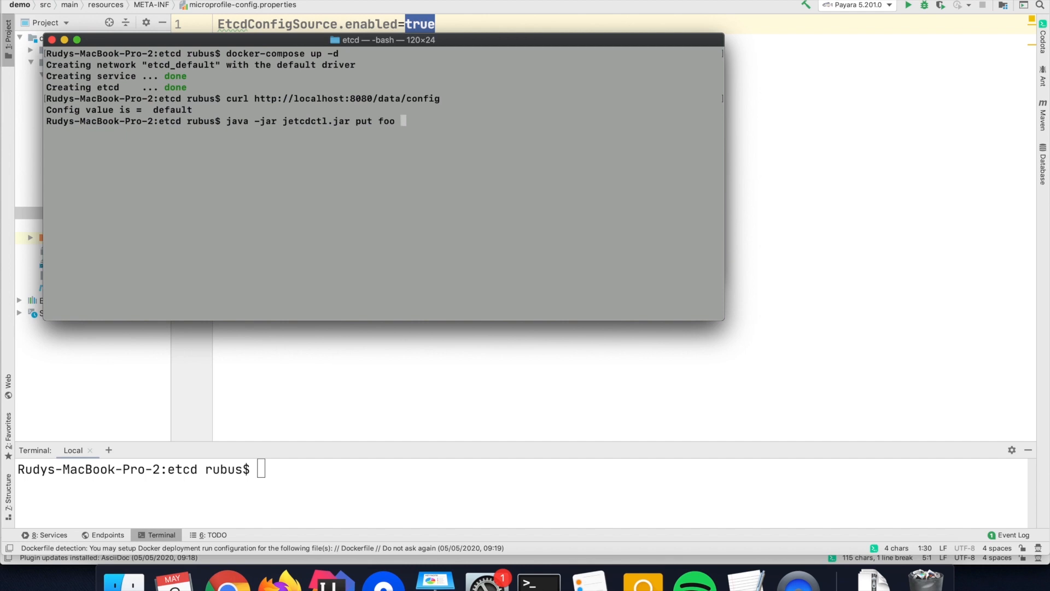
# Store foo=bar in etcd and rerun the curl request to confirm bar is returned.
pyautogui.write('bar')
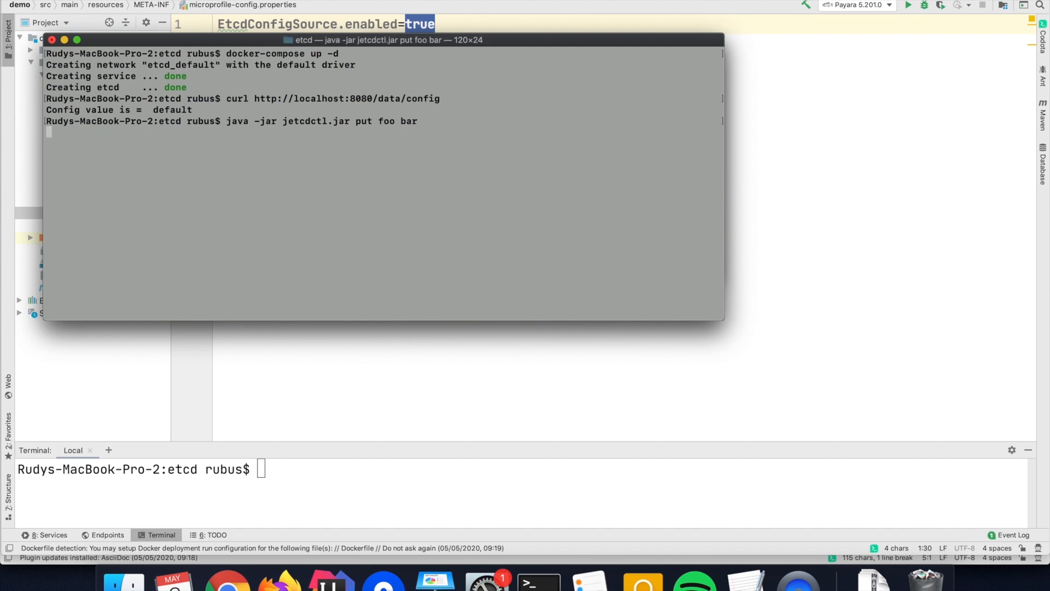
pyautogui.press('Return')
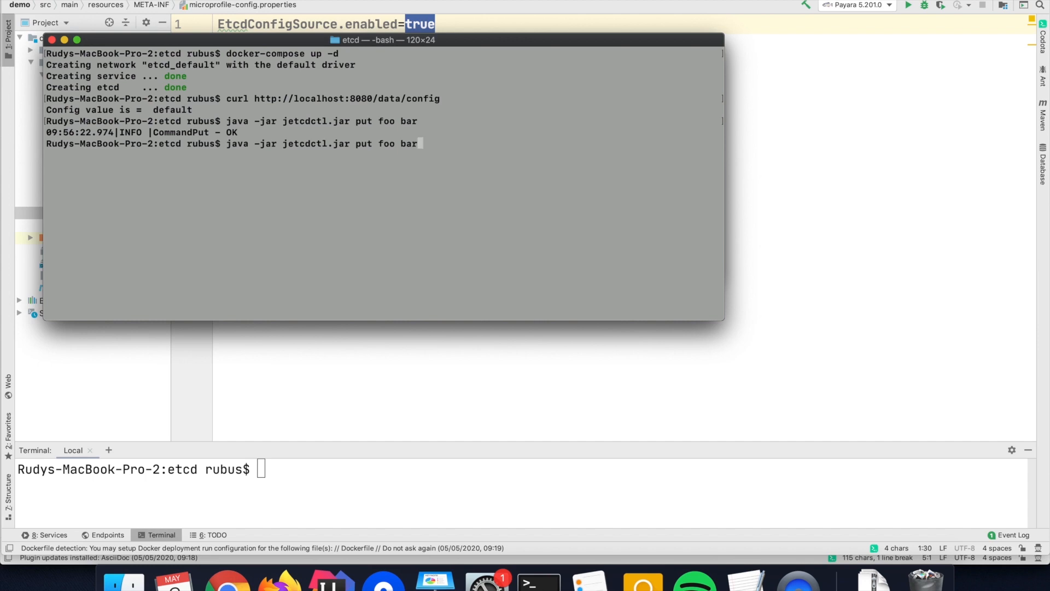
pyautogui.press('Return')
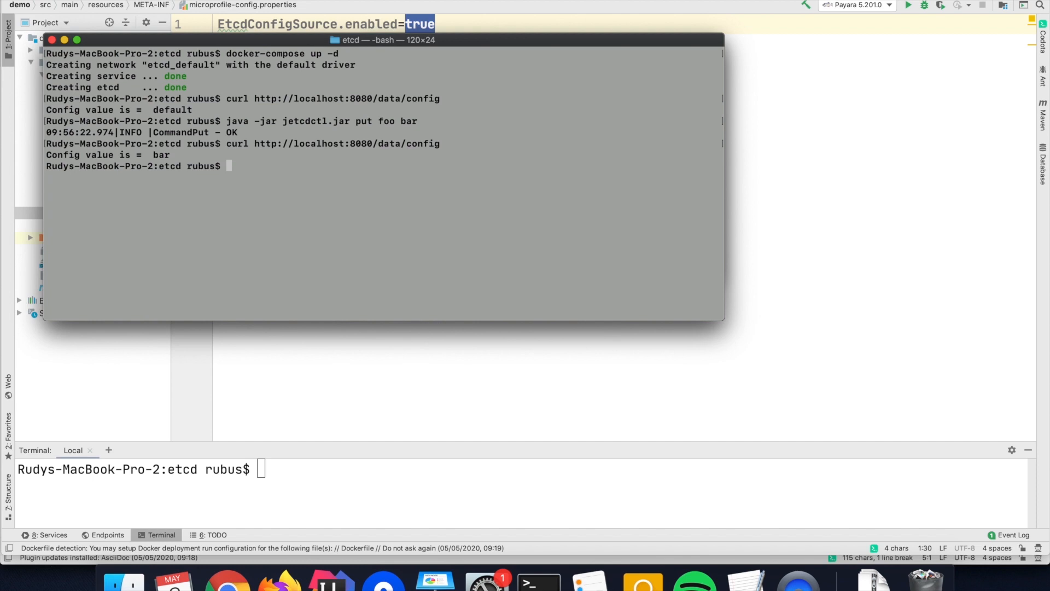
# Change foo to payara in etcd and query the config endpoint again.
pyautogui.write('java -jar jetcdctl.jar put foo bar')
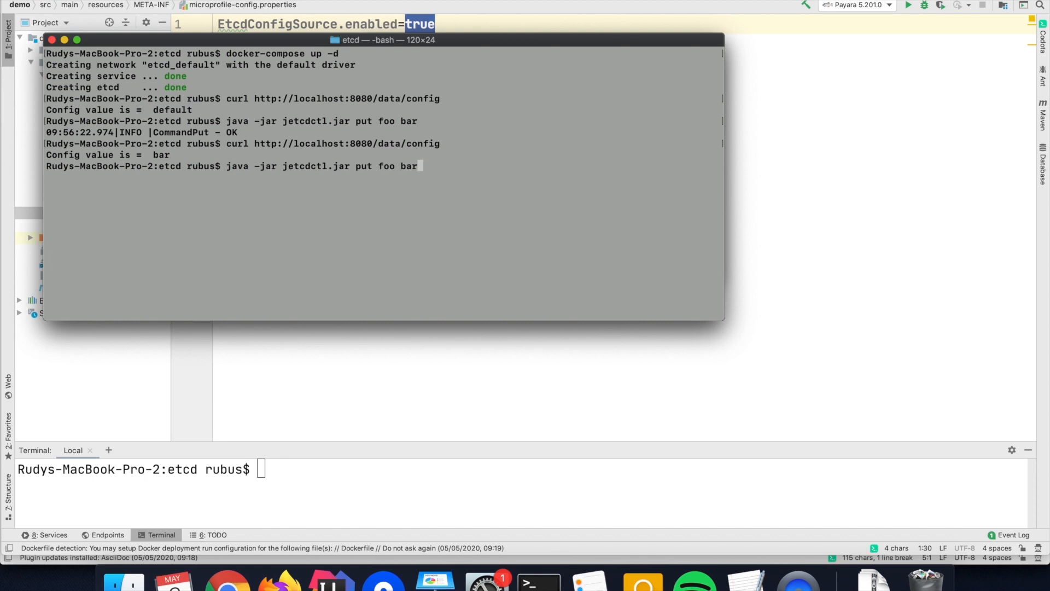
pyautogui.write('payara')
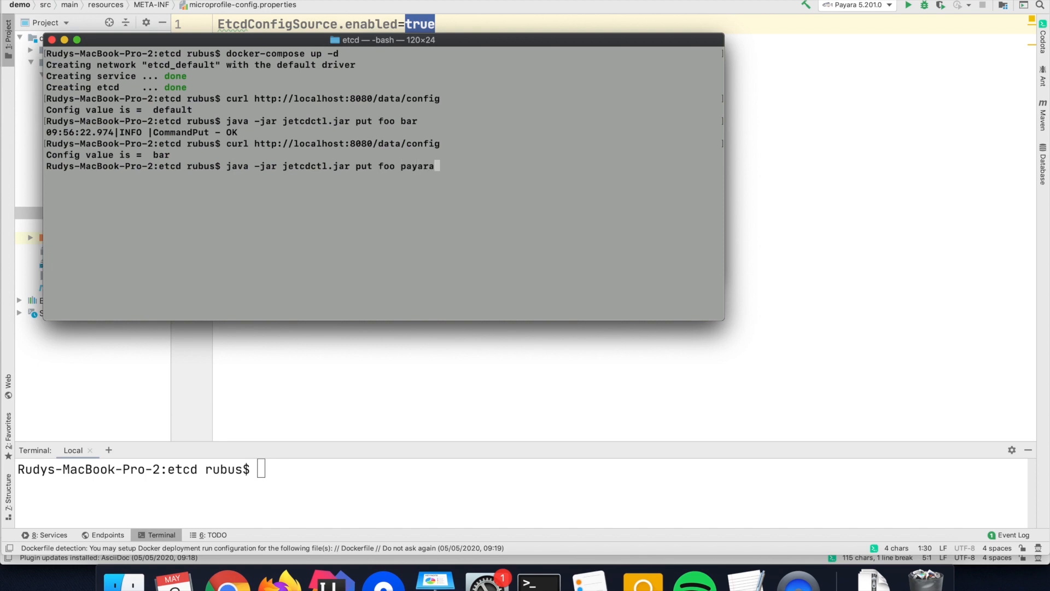
pyautogui.press('Return')
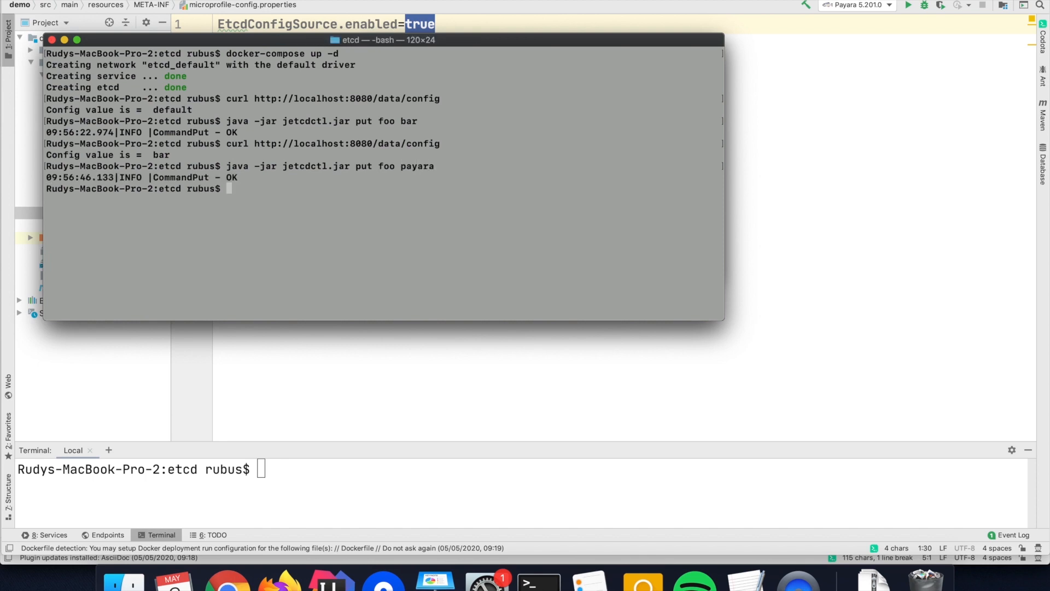
pyautogui.write('curl http://localhost:8080/data/config')
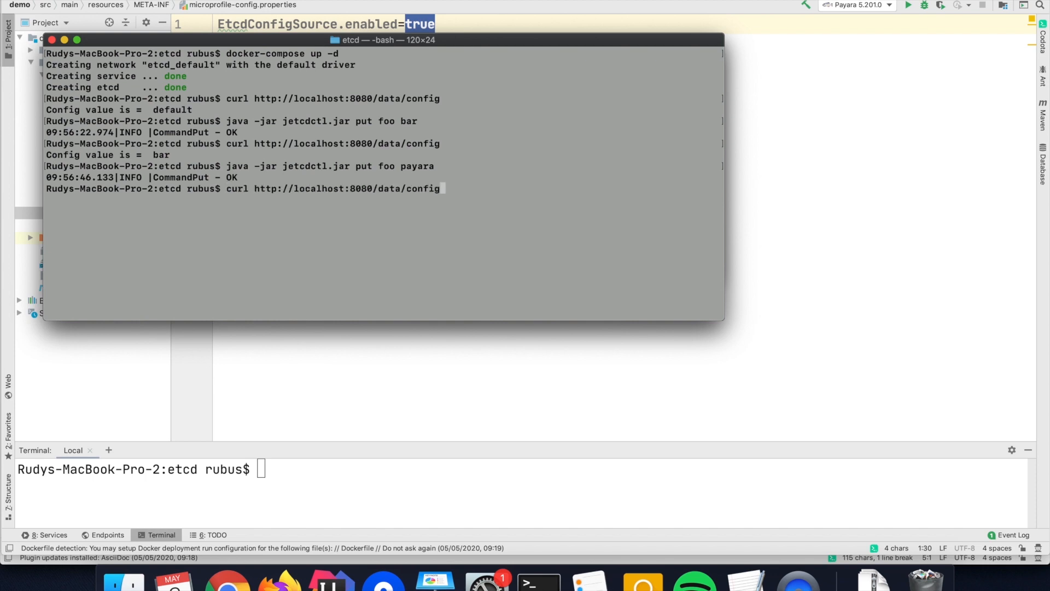
pyautogui.press('Return')
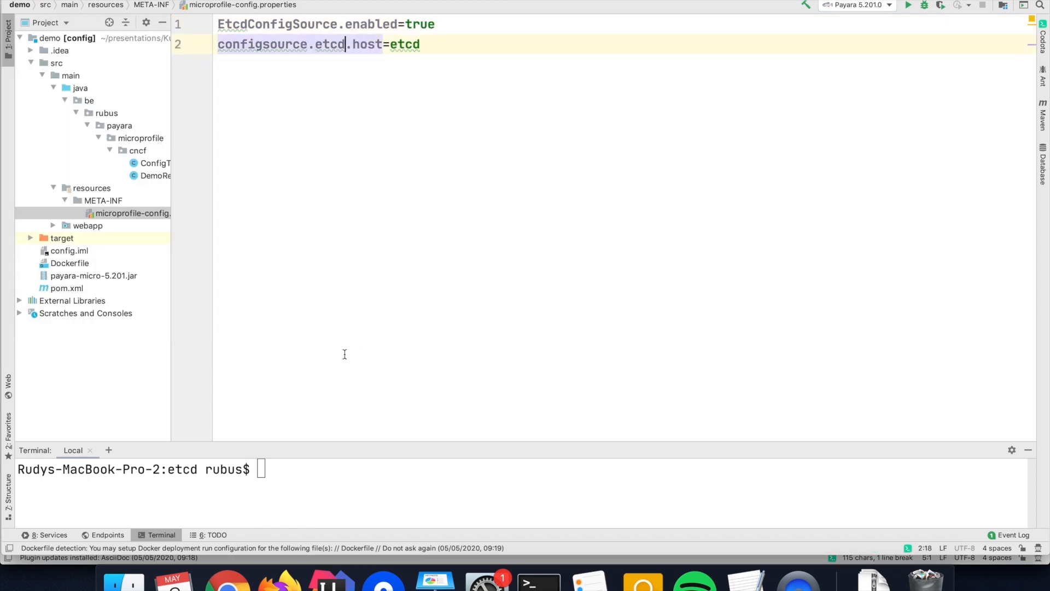
pyautogui.click(154, 163)
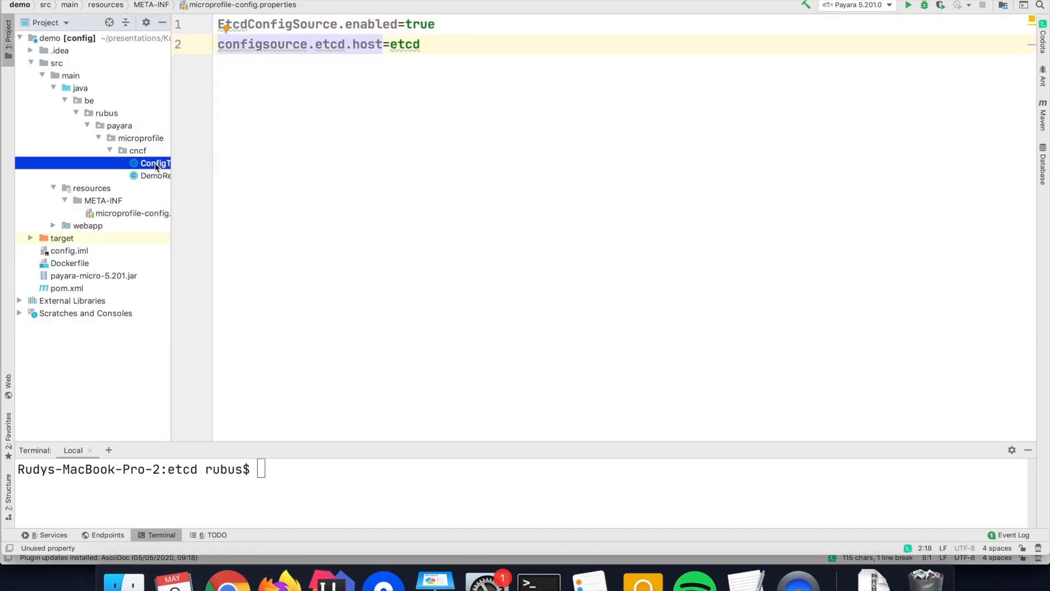
pyautogui.doubleClick(154, 163)
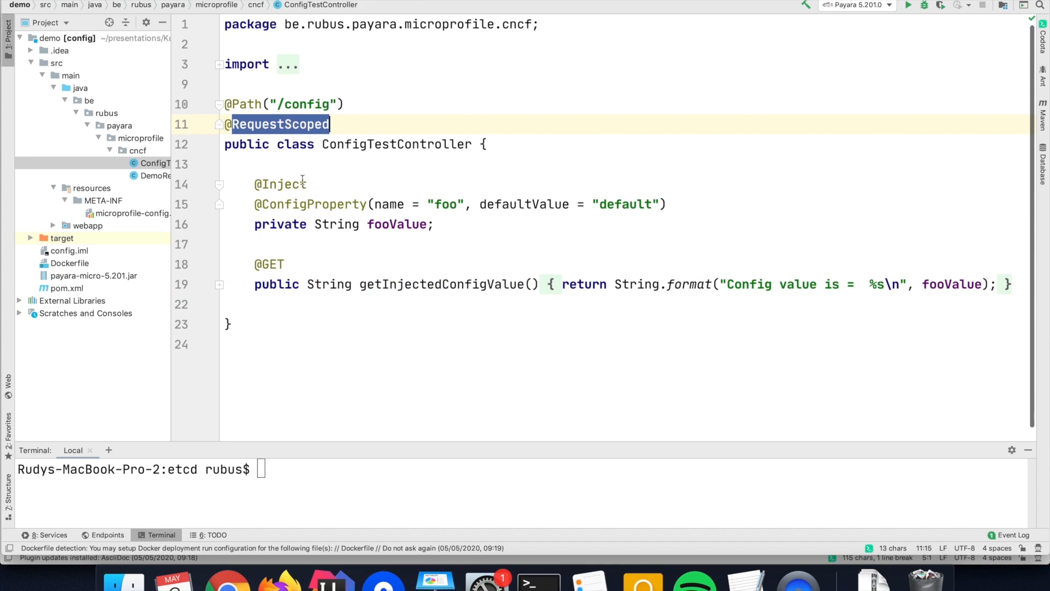
pyautogui.click(411, 144)
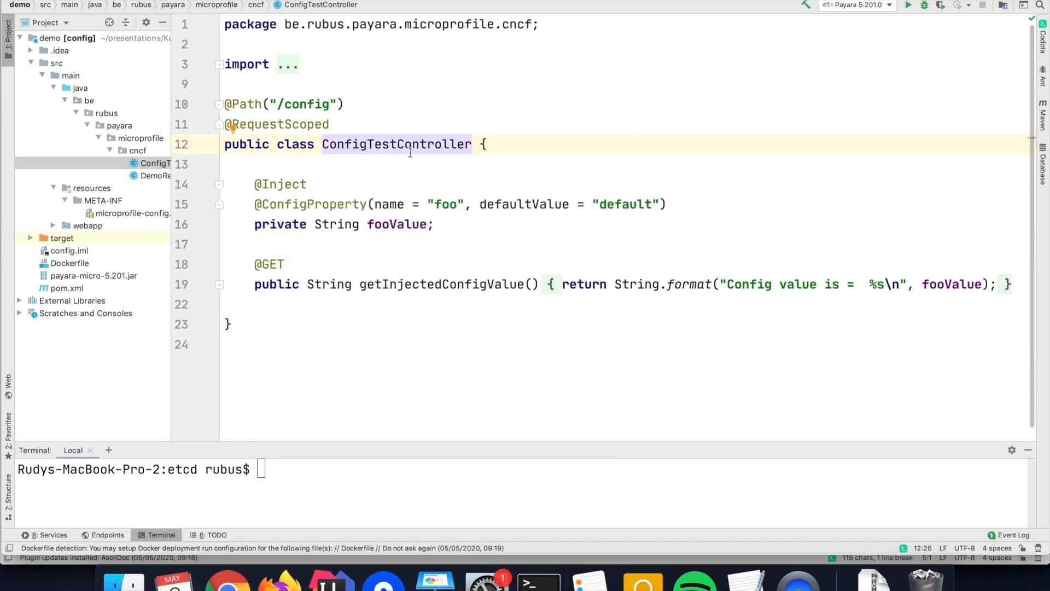
pyautogui.click(318, 204)
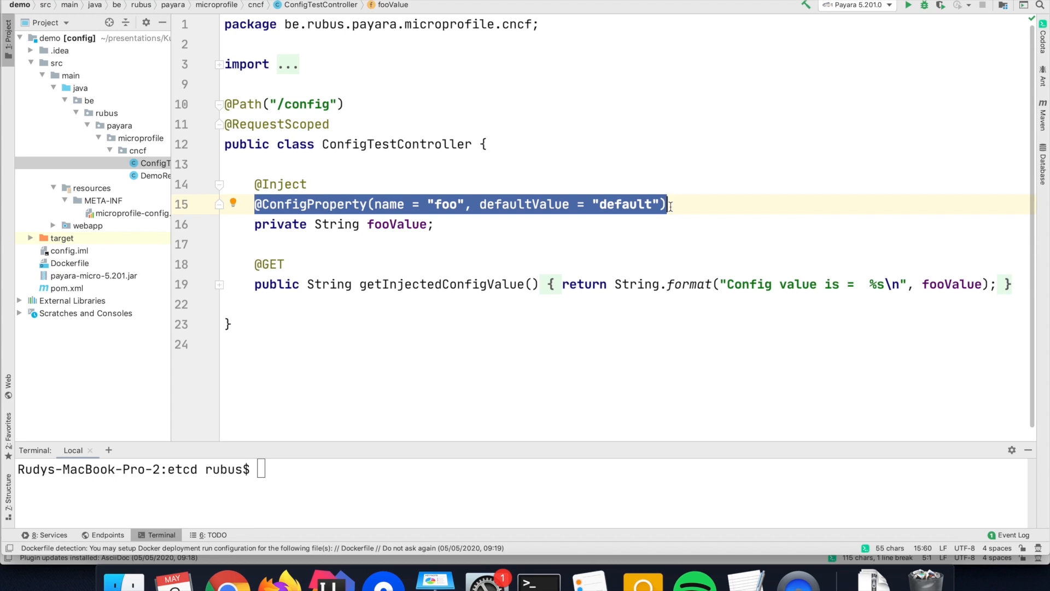
pyautogui.moveTo(531, 579)
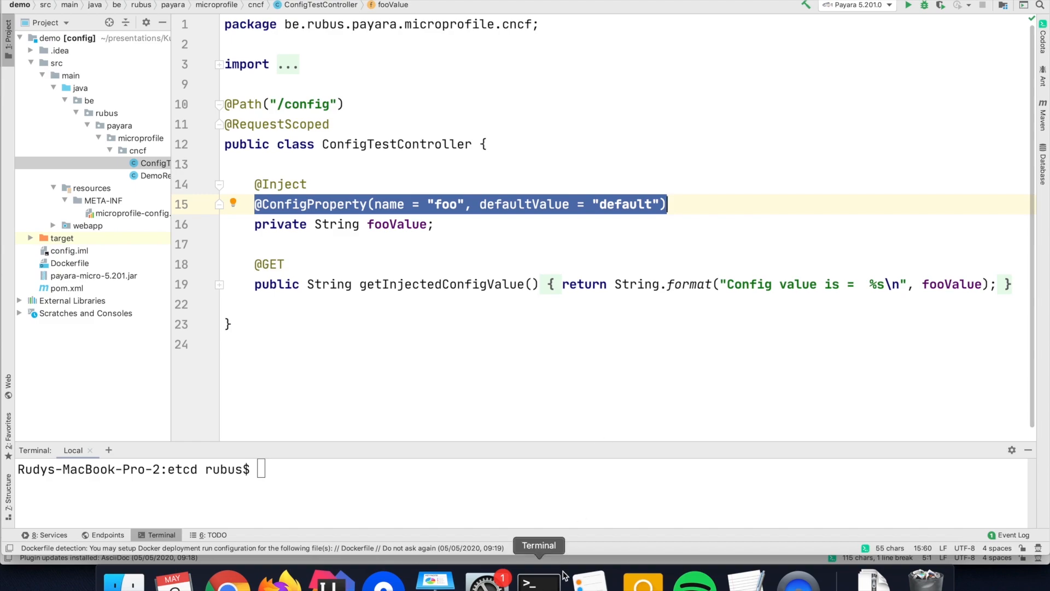